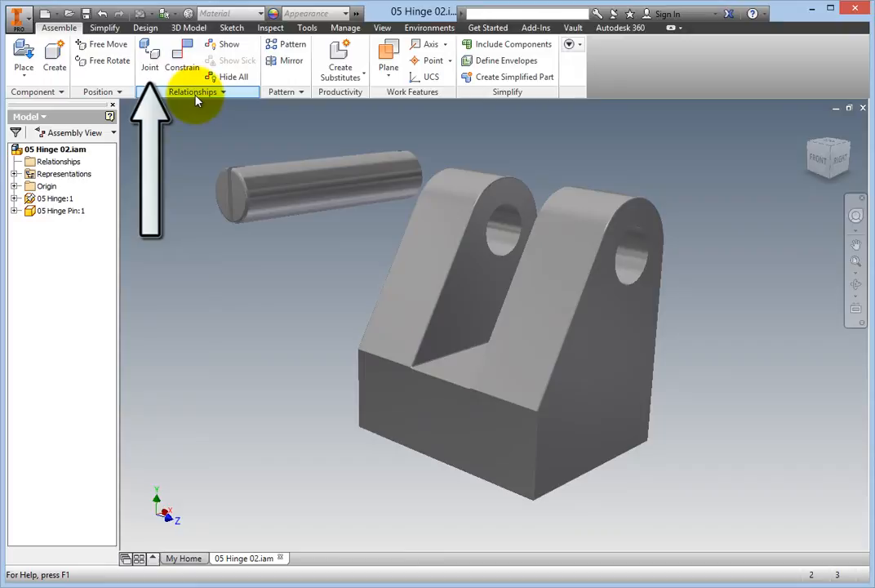
Start the Joint command from the Relationships panel to connect the pin to the hinge body
left_click(150, 57)
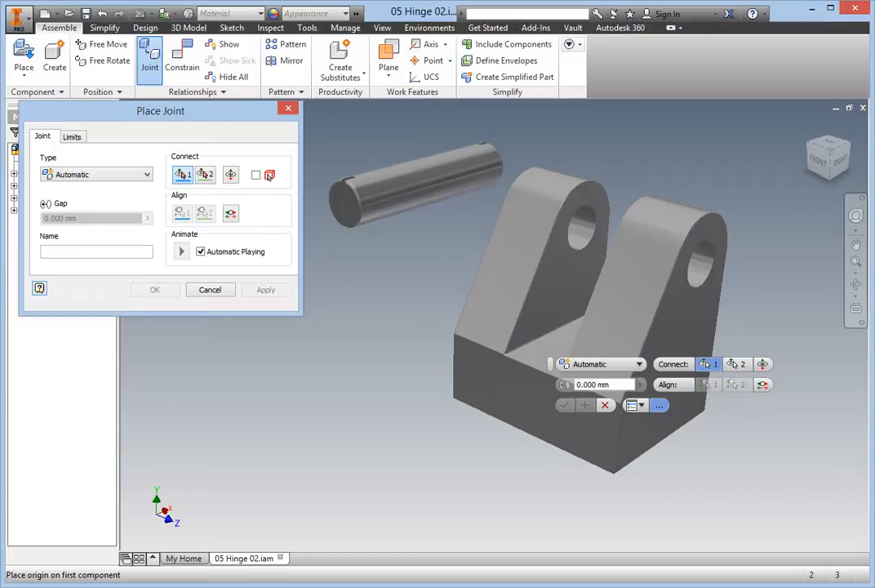
mouse_move(182, 173)
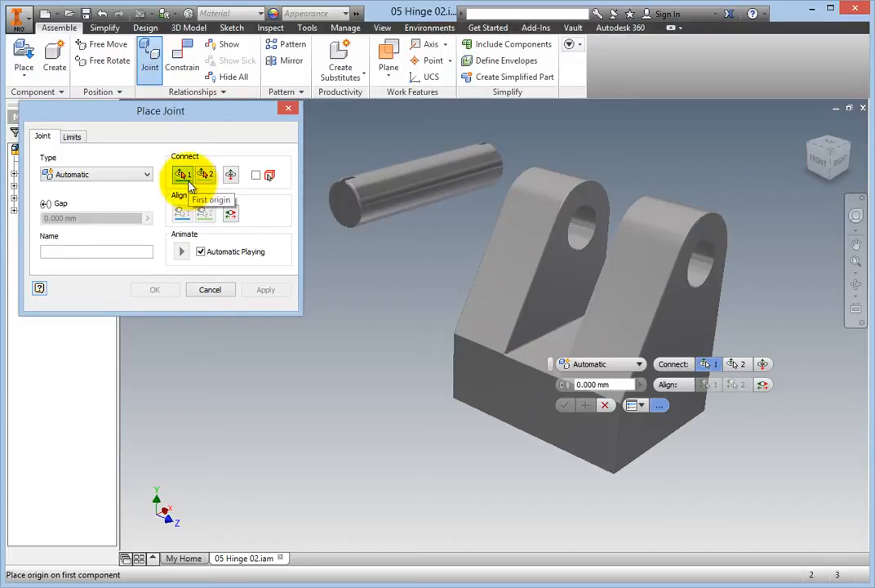
mouse_move(273, 235)
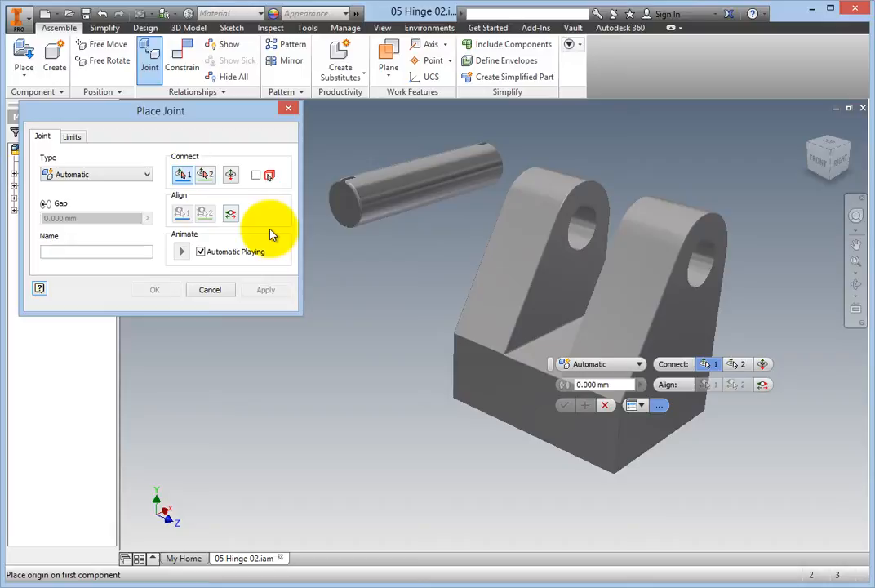
mouse_move(415, 229)
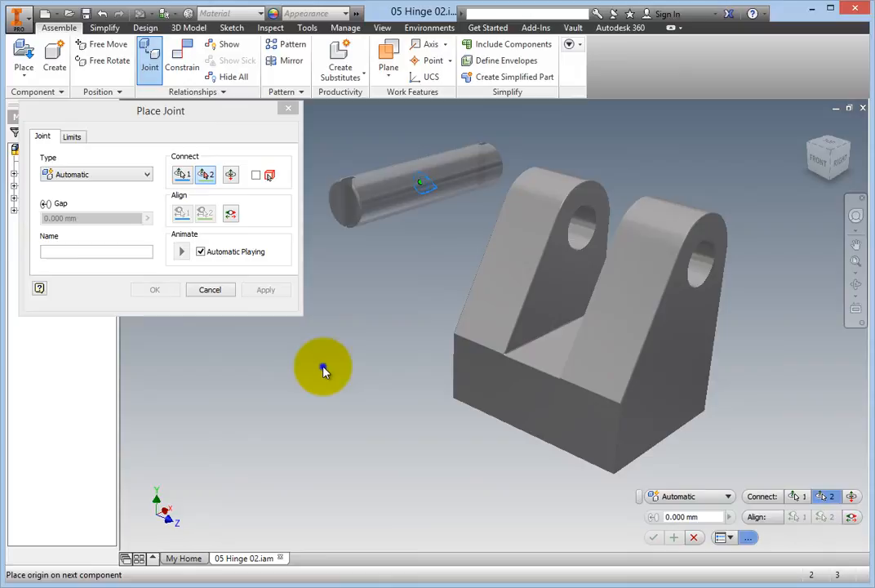
Switch the second origin mode to Between two faces via the canvas context menu
right_click(323, 367)
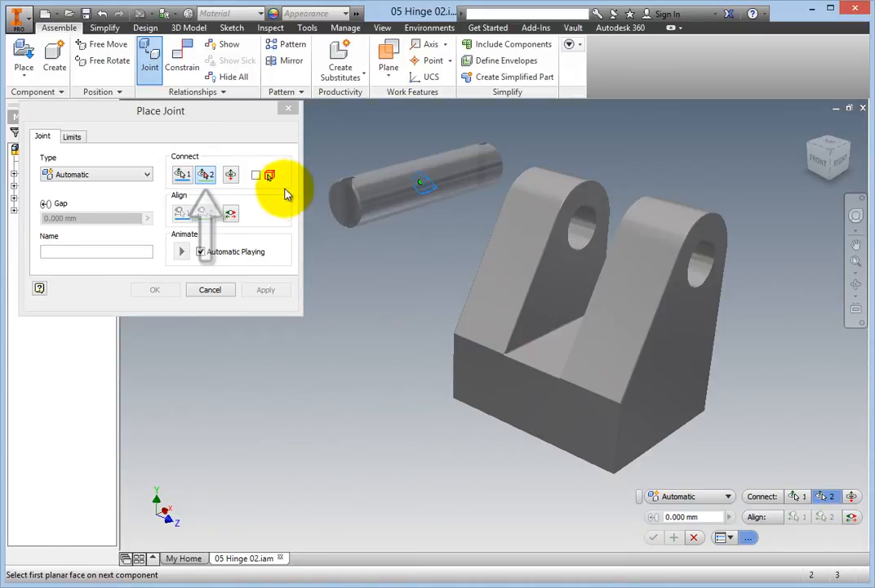
mouse_move(231, 175)
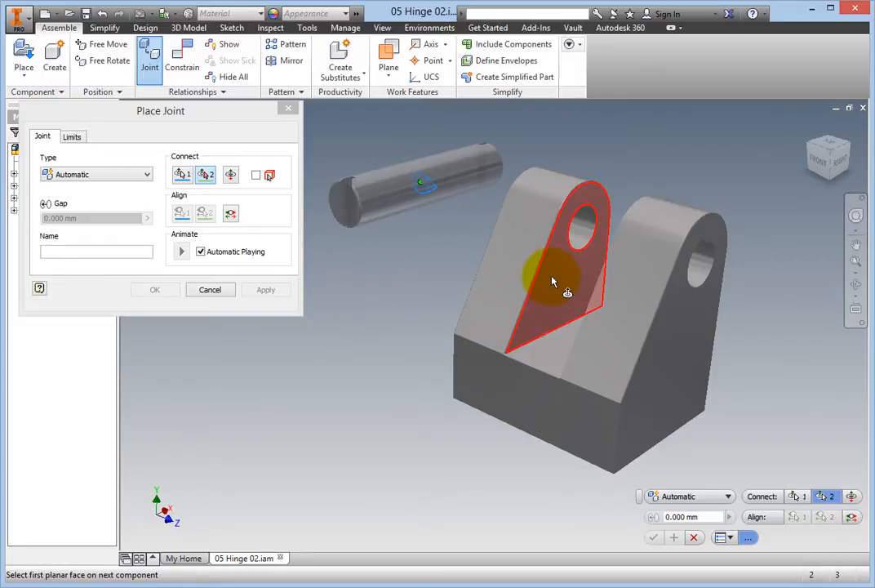
Choose the inner faces of the left and right hinge leaves, using Select Other for the second
left_click(555, 281)
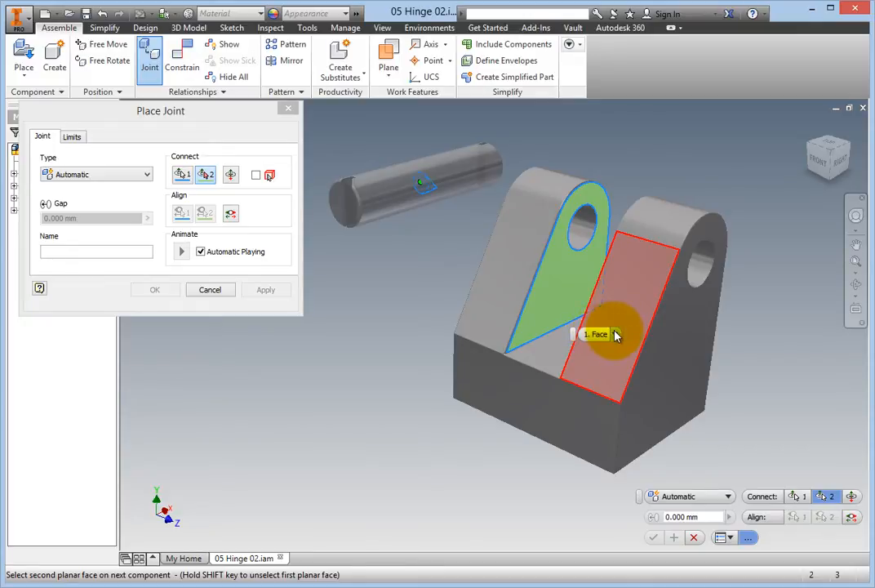
left_click(616, 335)
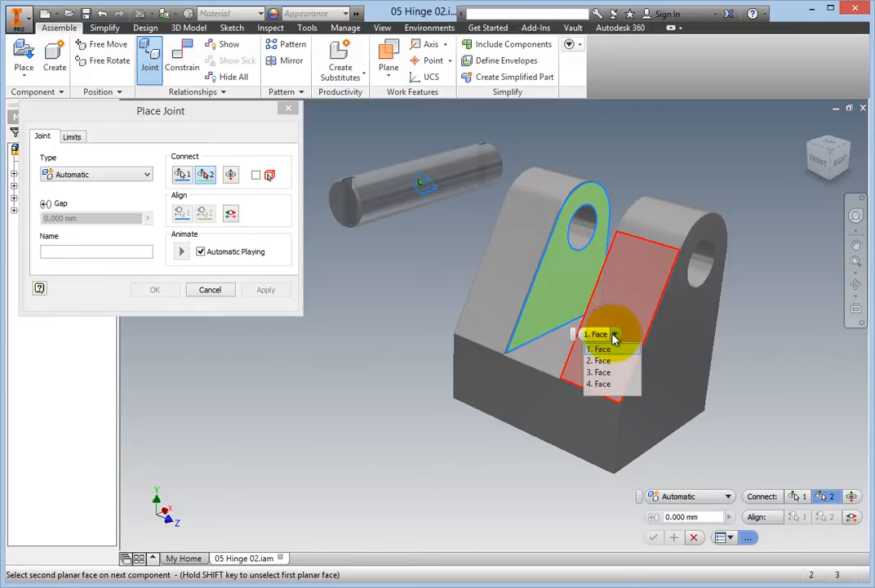
left_click(601, 361)
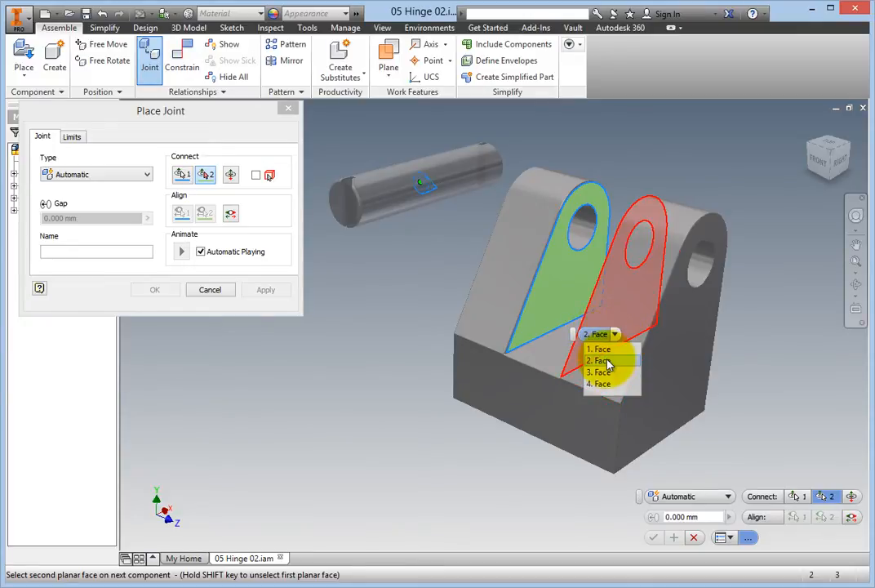
left_click(601, 361)
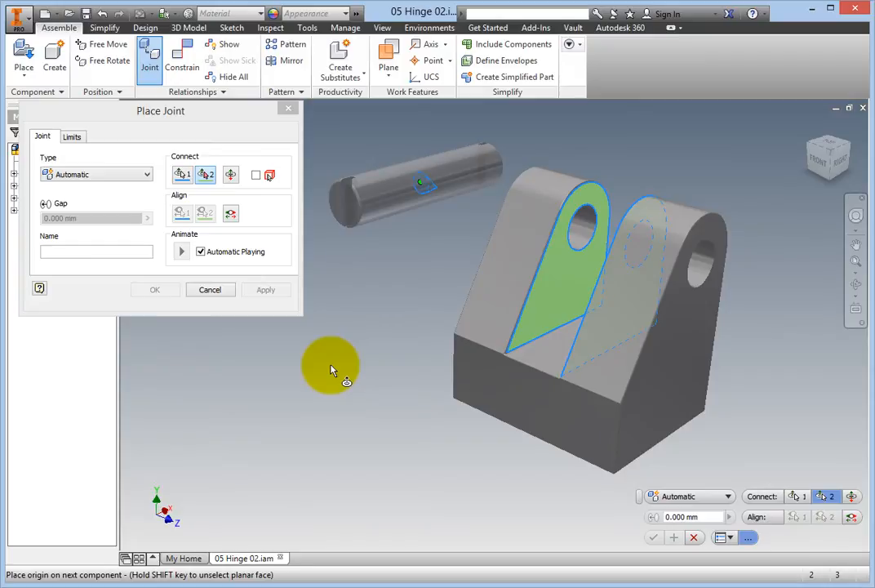
mouse_move(337, 366)
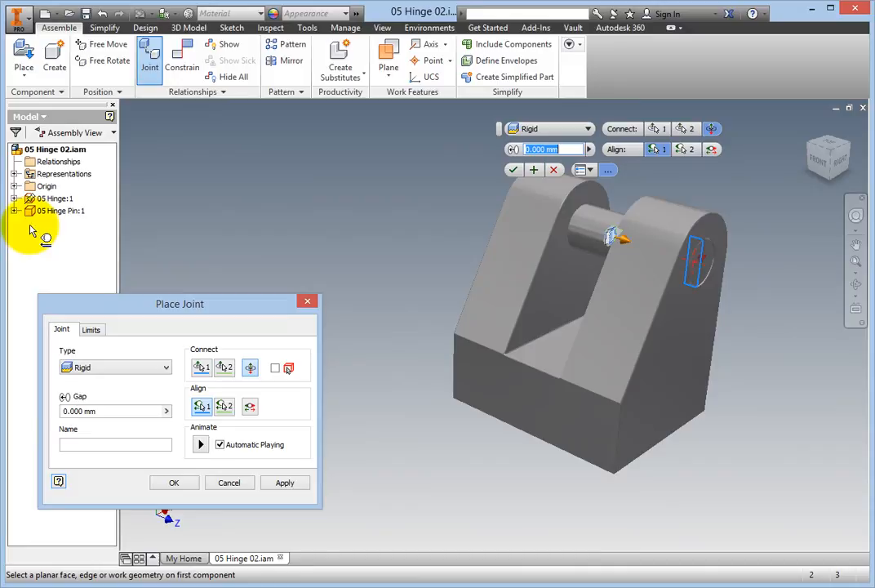
Expand the Hinge Pin's Origin folder and pick its work plane as the rigid joint's alignment
left_click(20, 211)
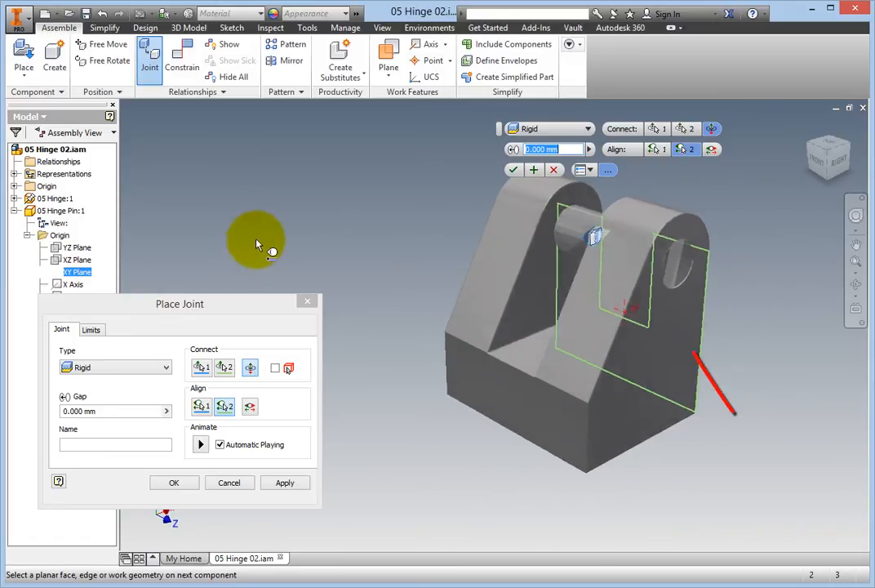
left_click_drag(258, 242, 682, 274)
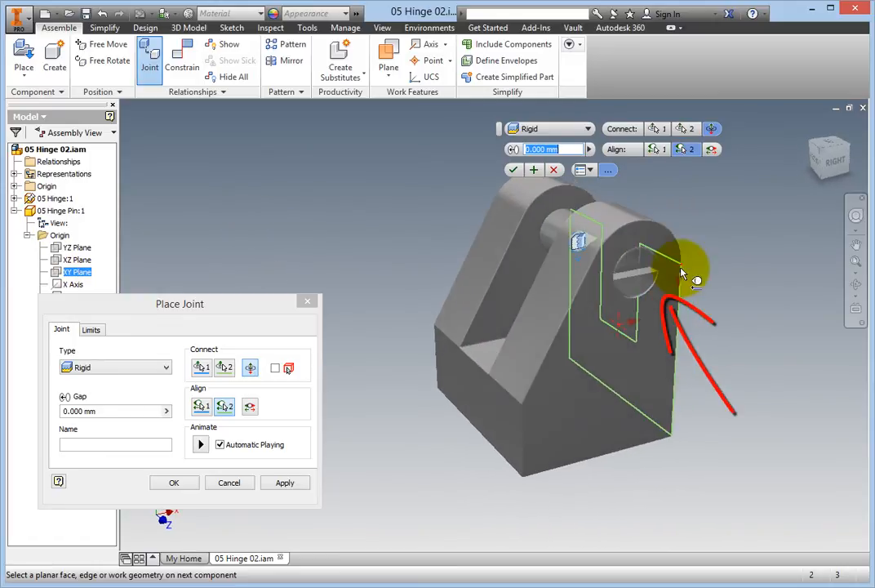